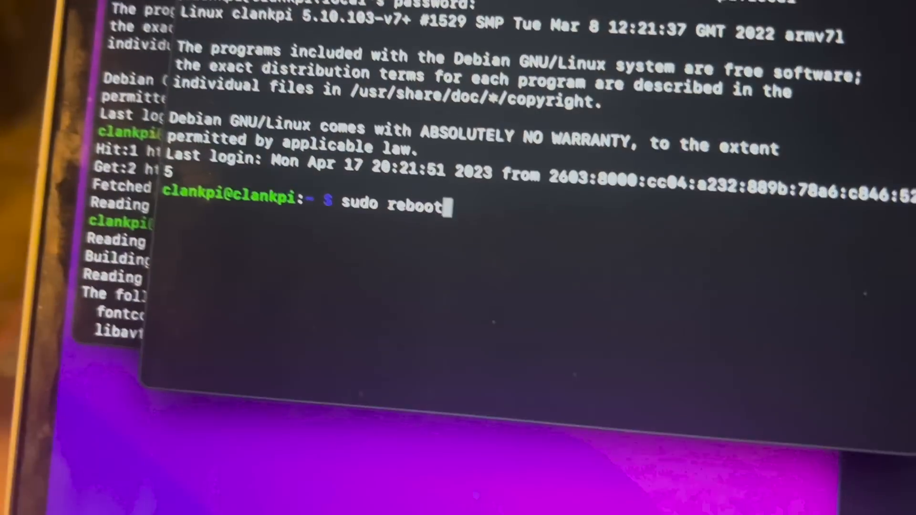
Run 'sudo reboot' on clankpi.local and wait for the SSH session to close.
key("Return")
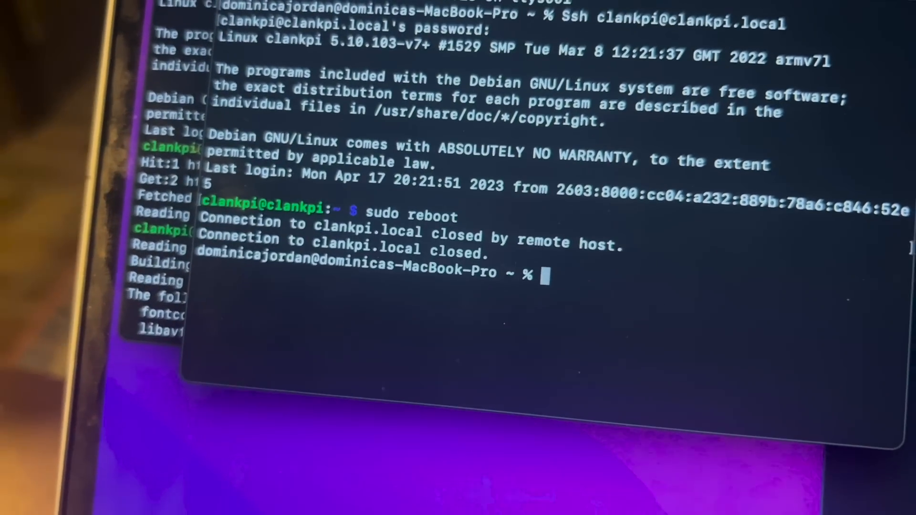